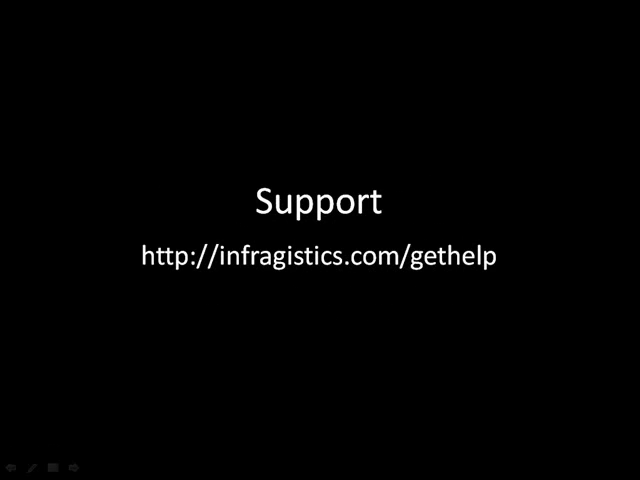
Place a ScriptManager, WebDataGrid and SqlDataSource on Default.aspx and begin configuring the data source.
key(Right)
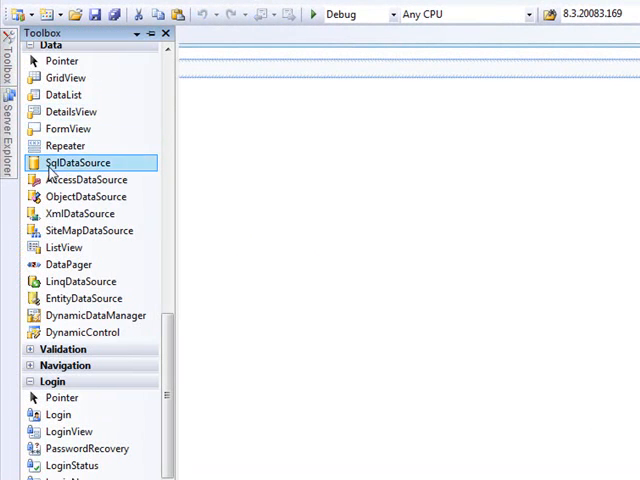
scroll(down, 3)
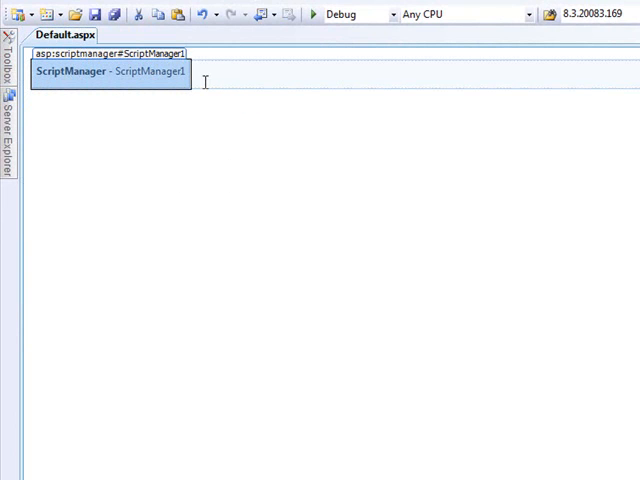
mouse_move(250, 92)
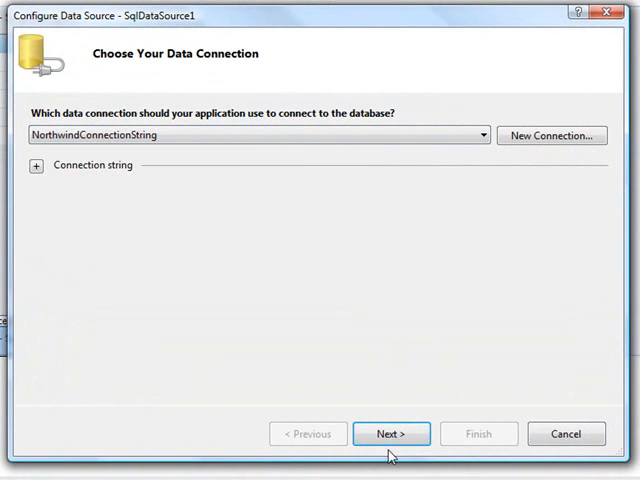
Configure SqlDataSource1 with NorthwindConnectionString selecting all (*) columns from Products, then finish the wizard.
click(391, 433)
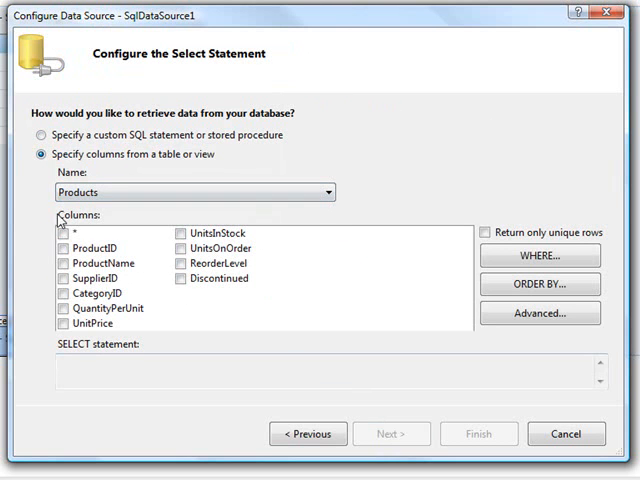
click(61, 233)
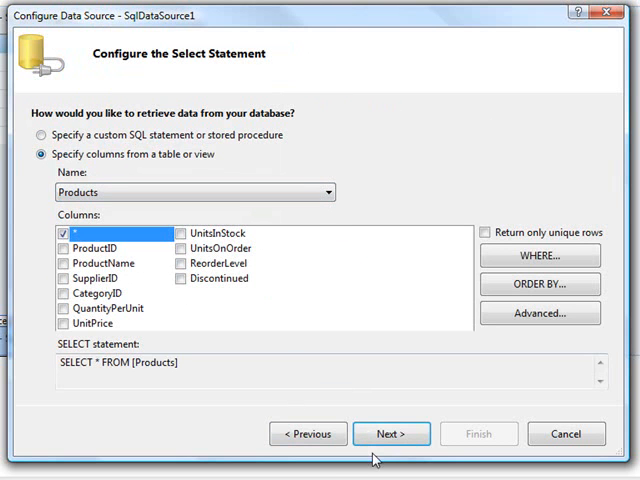
click(391, 433)
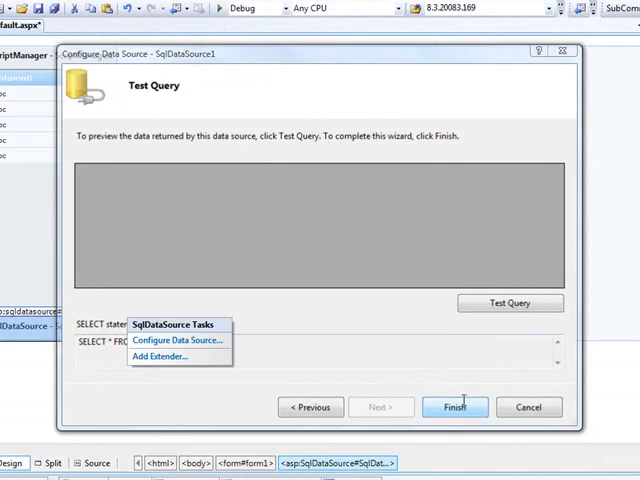
click(454, 406)
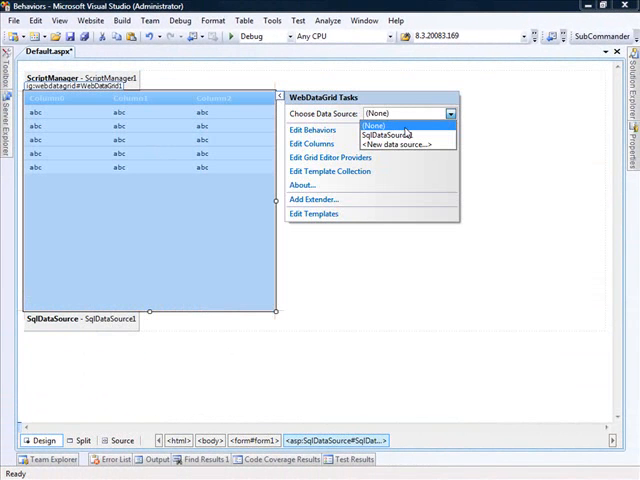
mouse_move(405, 132)
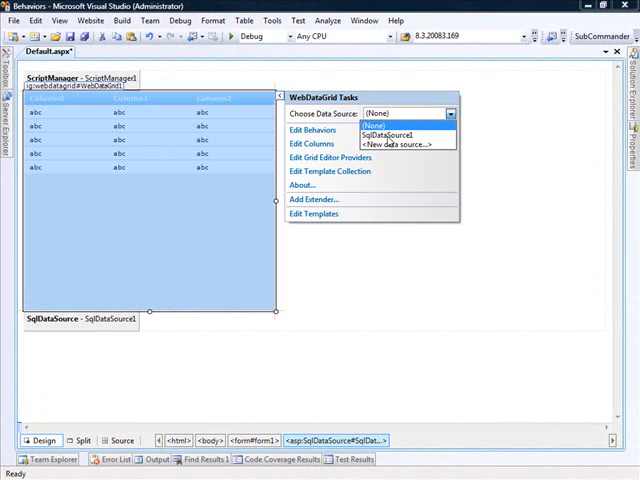
Bind the WebDataGrid to SqlDataSource1 and bring up its Edit Behaviors editor.
click(388, 135)
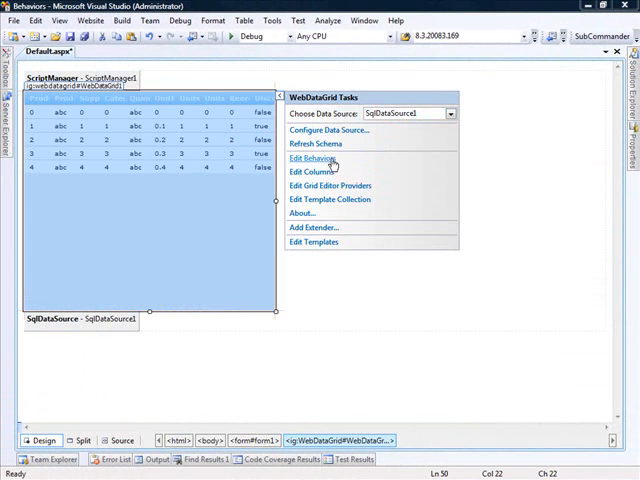
click(315, 158)
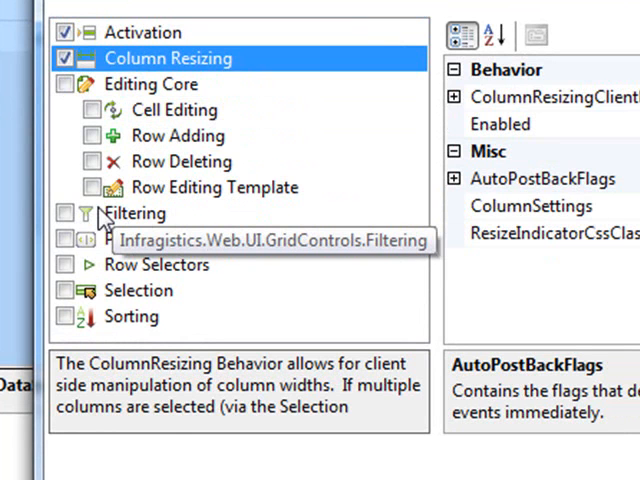
mouse_move(108, 222)
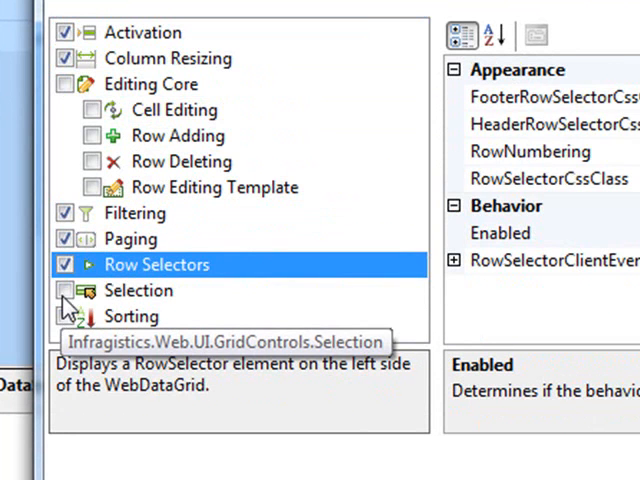
Enable Selection and Sorting with CellClickAction Row and RowSelectType Single, and confirm the behaviors.
click(65, 316)
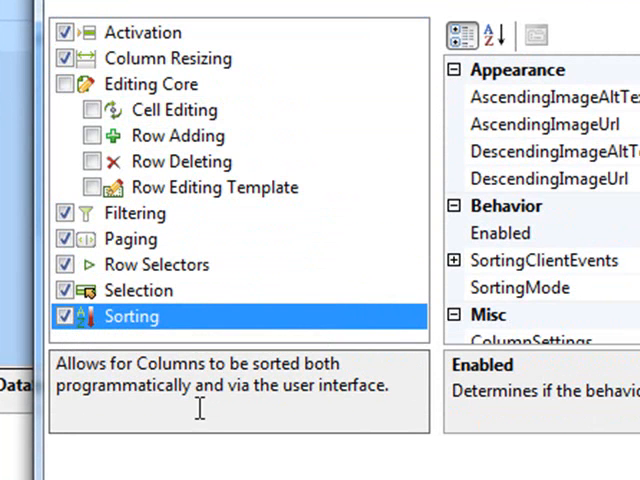
click(137, 289)
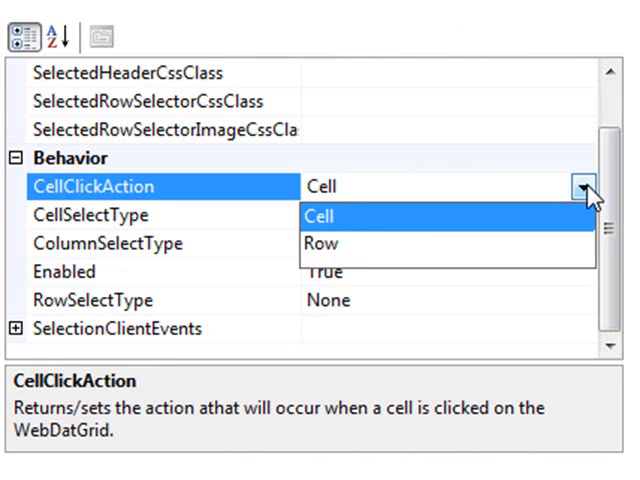
click(319, 245)
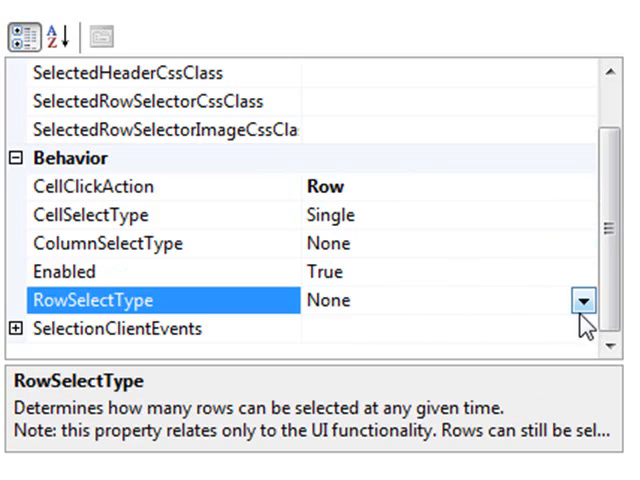
click(583, 300)
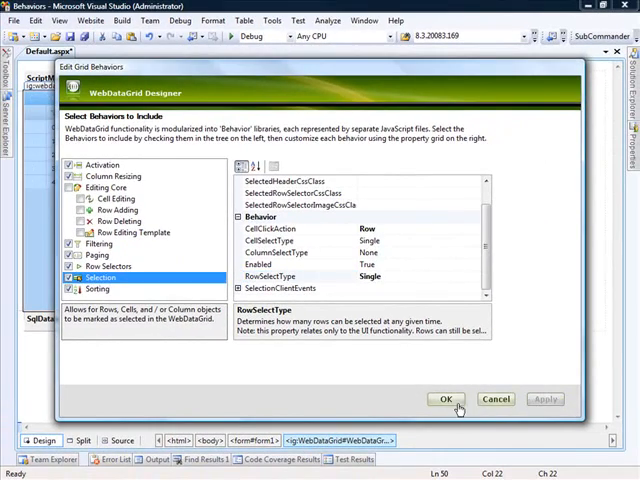
click(446, 399)
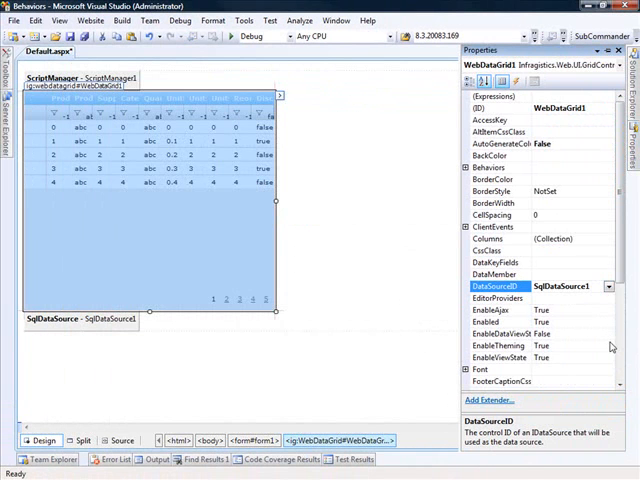
Change the WebDataGrid's Width property from 400px to 100%.
scroll(down, 3)
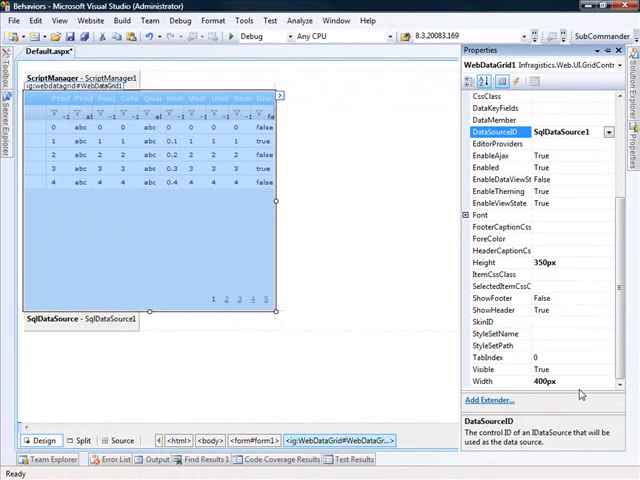
click(520, 381)
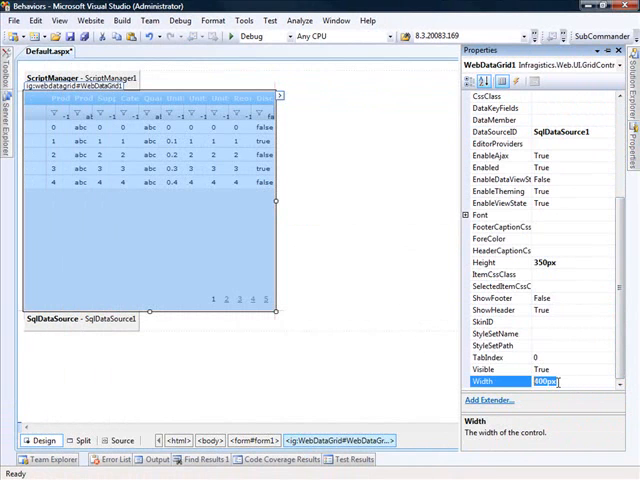
text(100%)
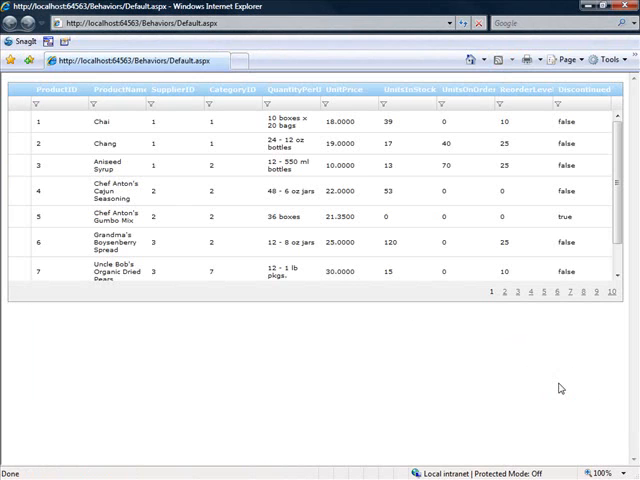
Select the Chang product row by clicking one of its cells in the running grid.
click(175, 143)
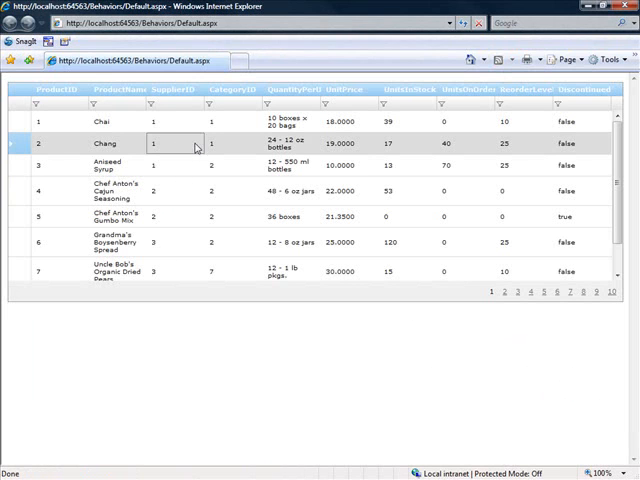
mouse_move(196, 150)
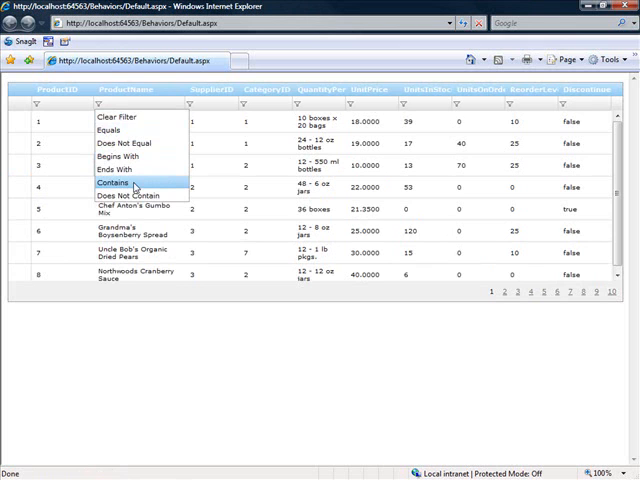
click(117, 182)
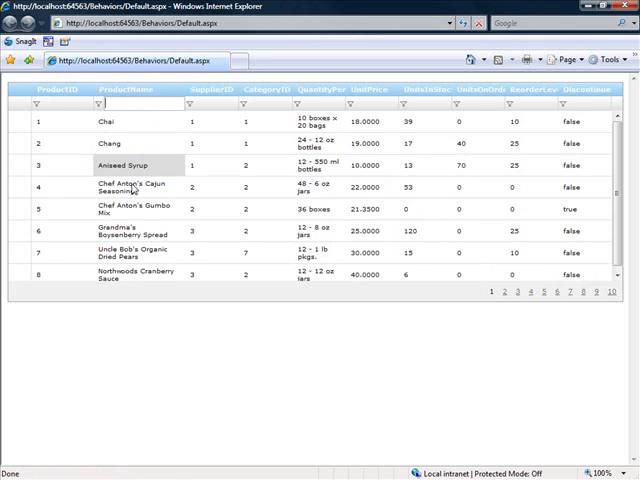
text(ea)
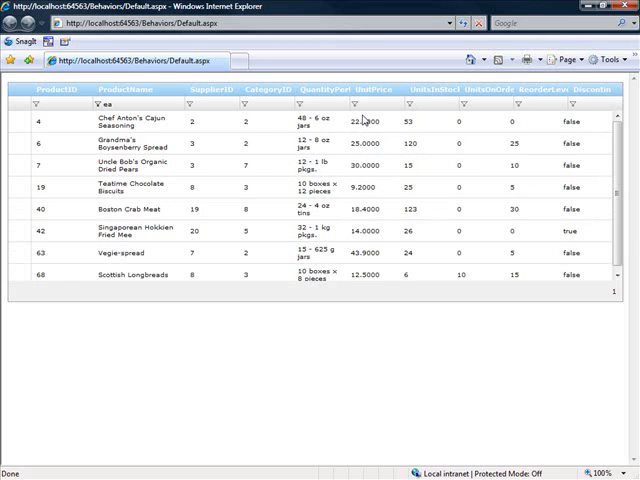
click(88, 105)
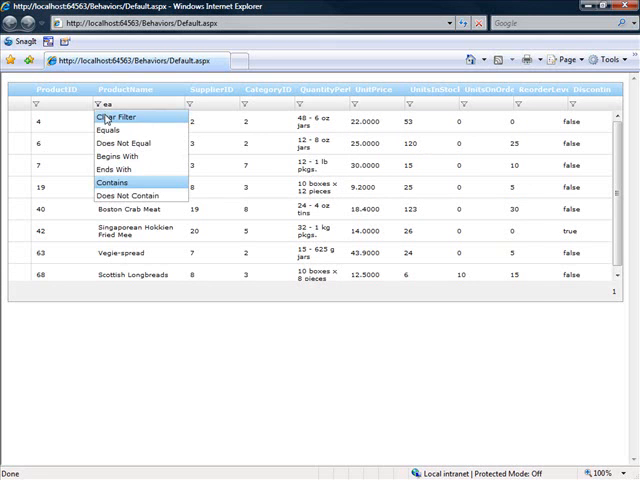
click(107, 116)
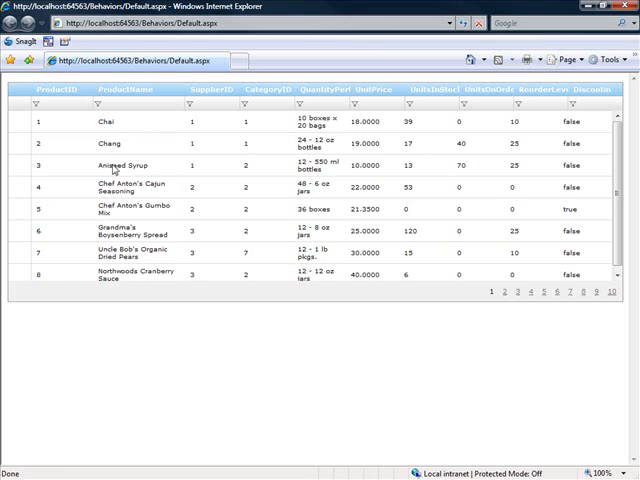
mouse_move(118, 168)
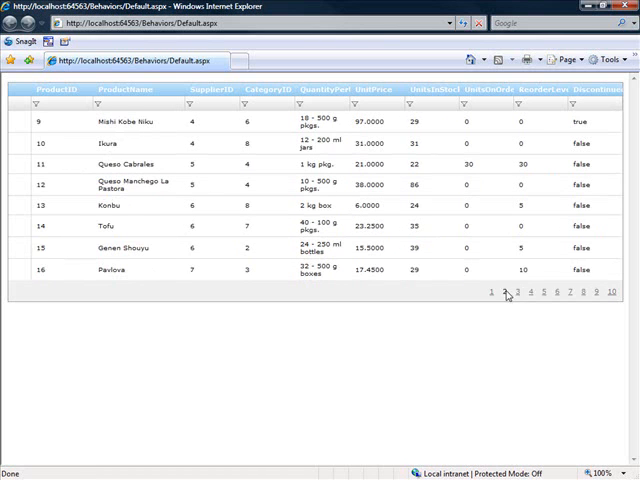
click(518, 292)
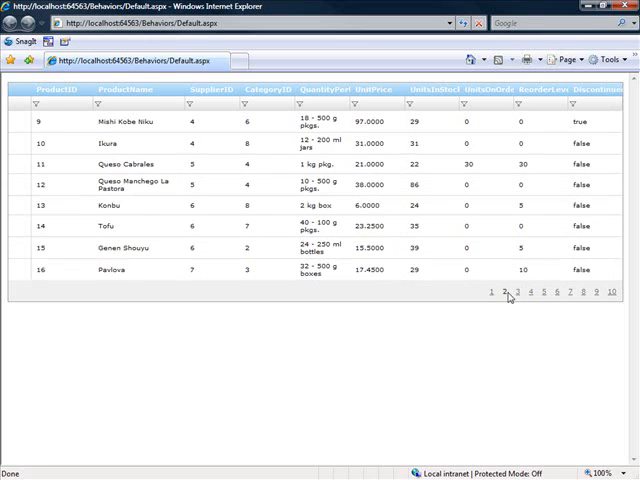
click(506, 293)
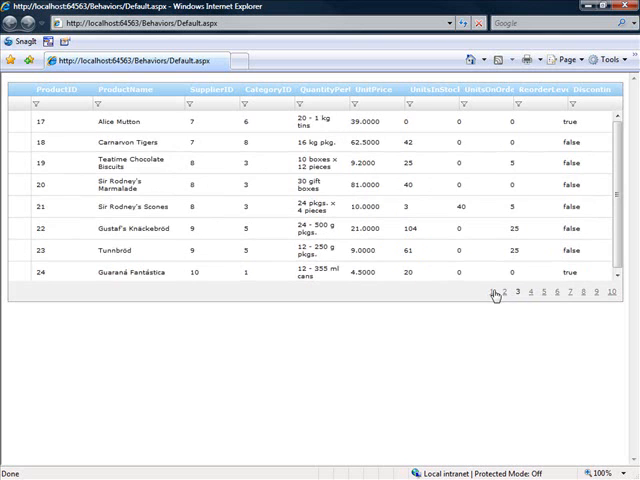
click(497, 293)
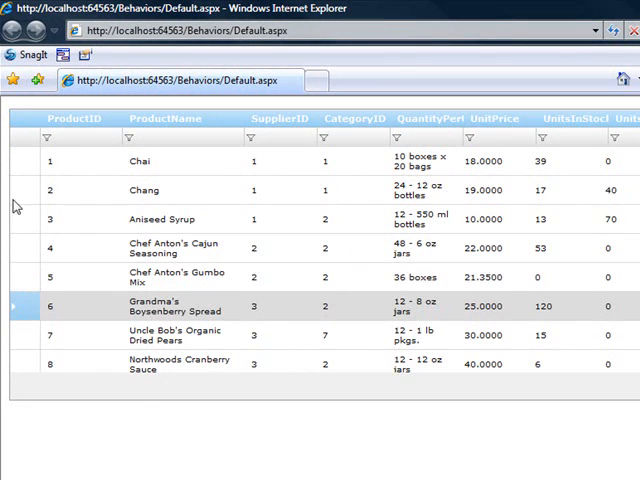
mouse_move(35, 341)
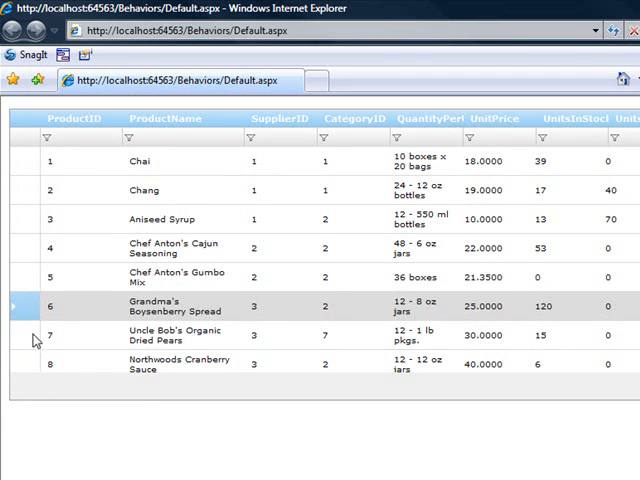
Select the Aniseed Syrup row, then another row, via the grid's row selectors.
click(18, 219)
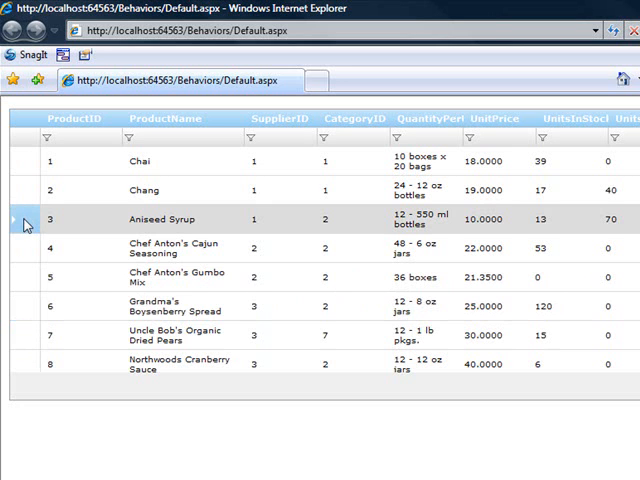
click(16, 161)
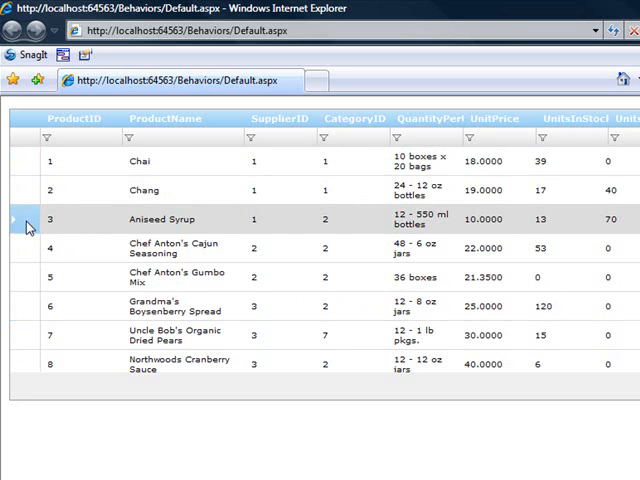
mouse_move(246, 235)
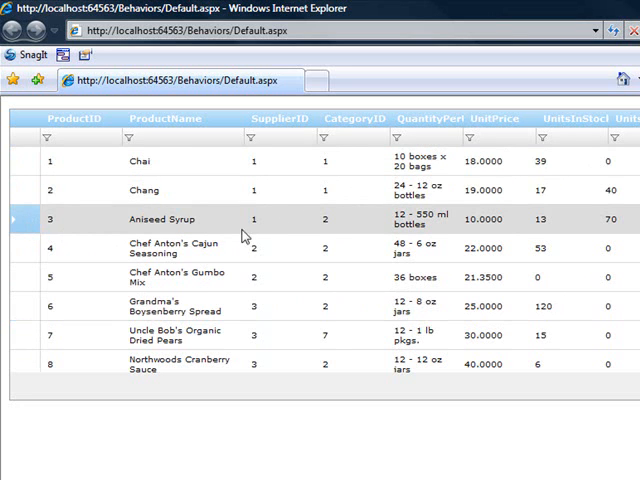
mouse_move(168, 232)
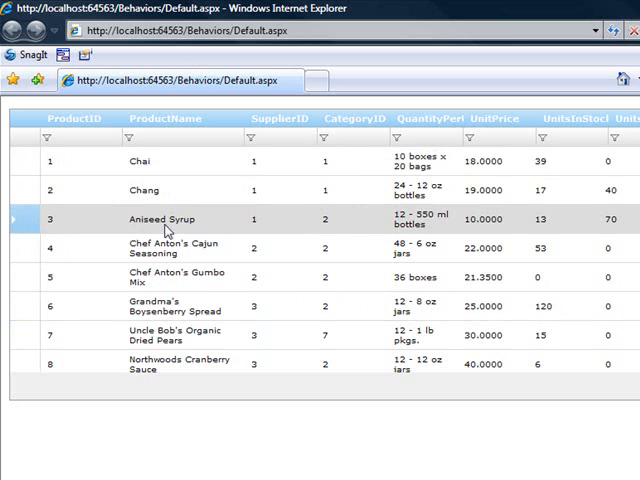
mouse_move(292, 219)
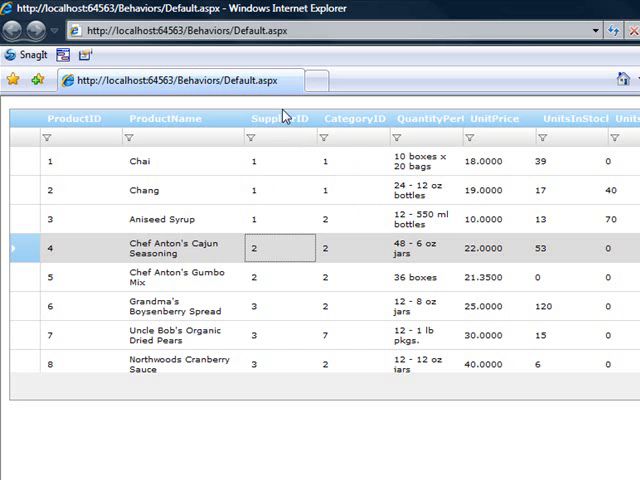
mouse_move(298, 266)
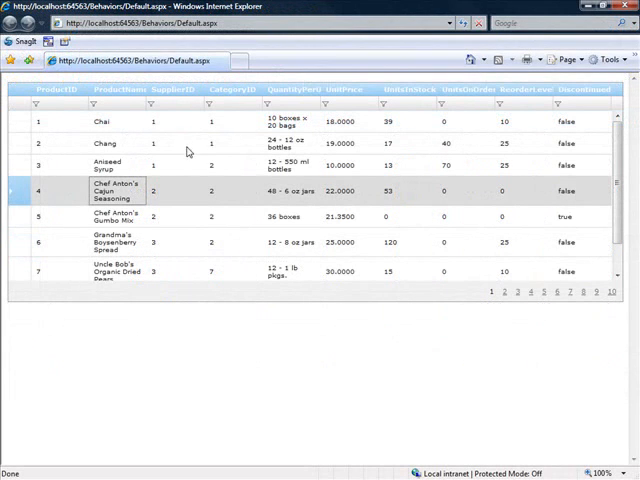
mouse_move(172, 92)
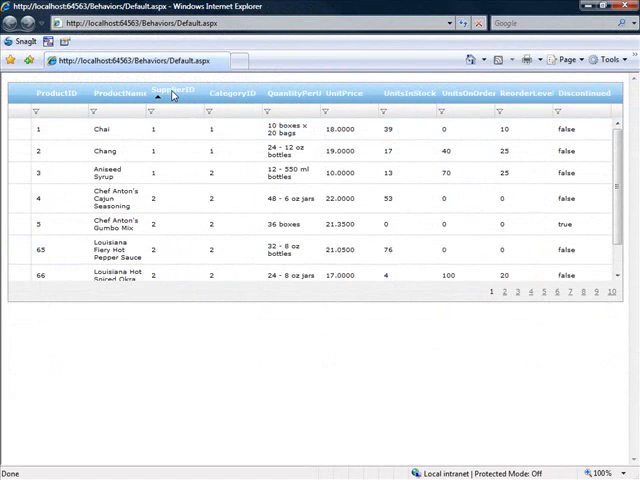
Sort the grid by SupplierID descending, then by QuantityPerUnit via its column header.
click(170, 93)
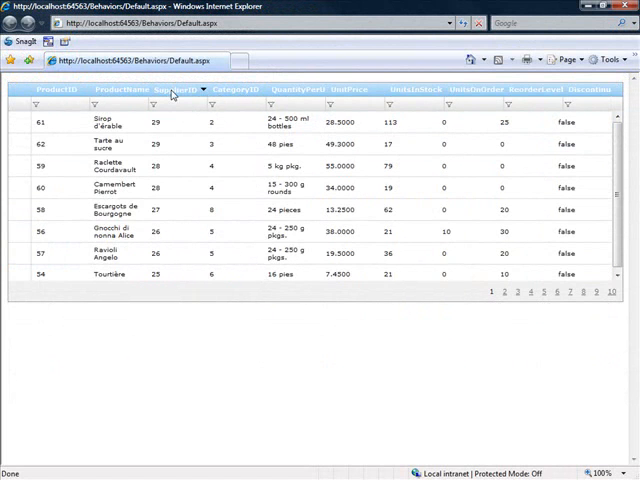
click(171, 90)
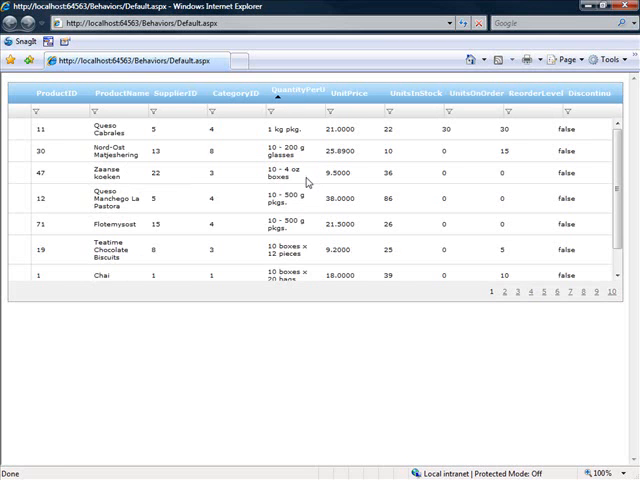
mouse_move(357, 125)
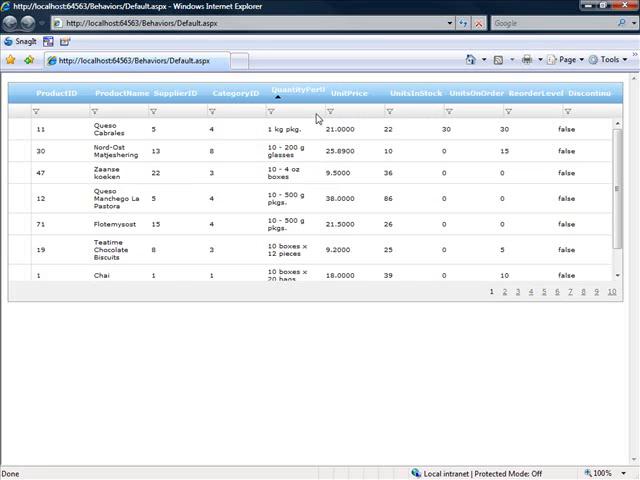
mouse_move(381, 165)
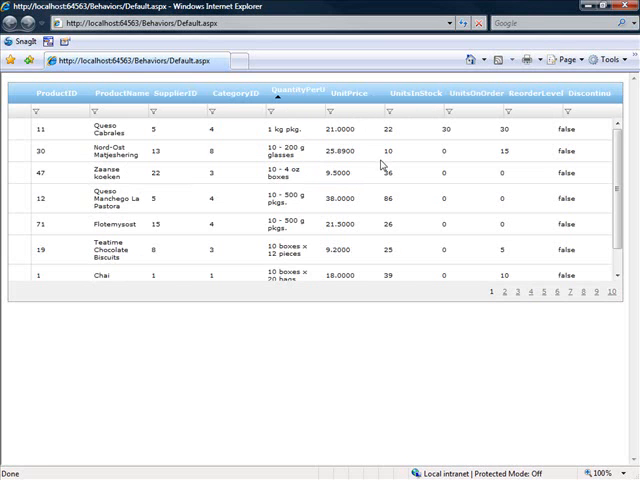
mouse_move(385, 165)
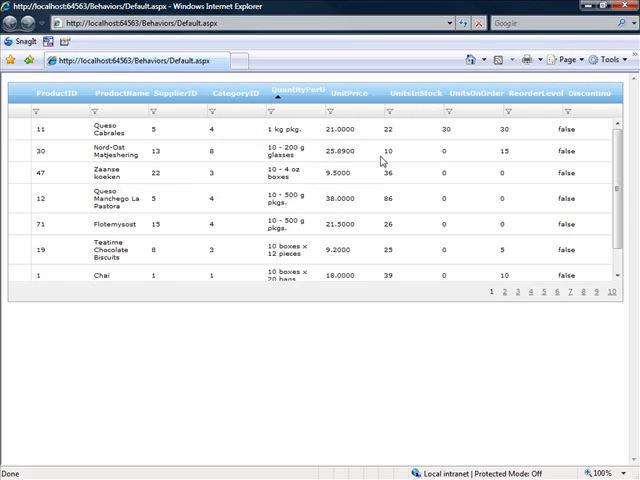